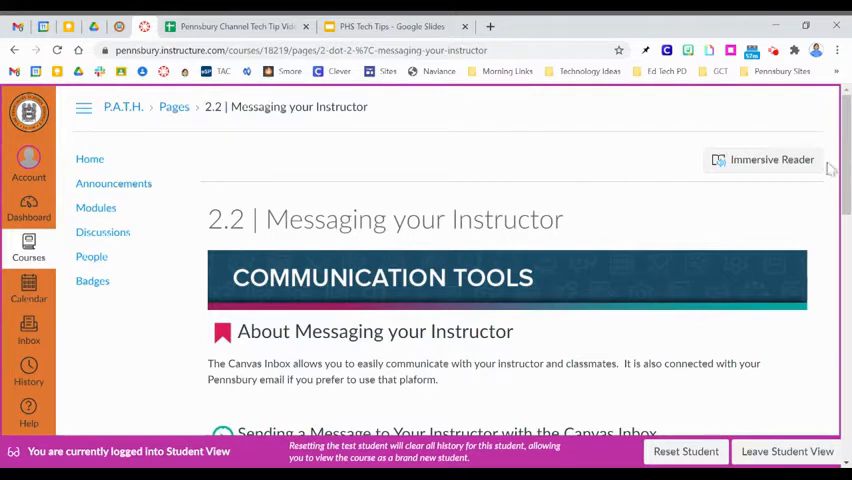
mouse_move(670, 175)
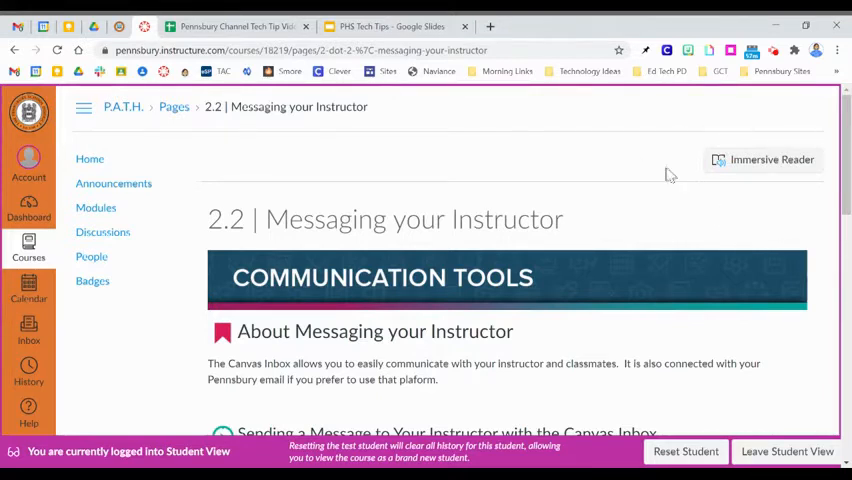
mouse_move(773, 178)
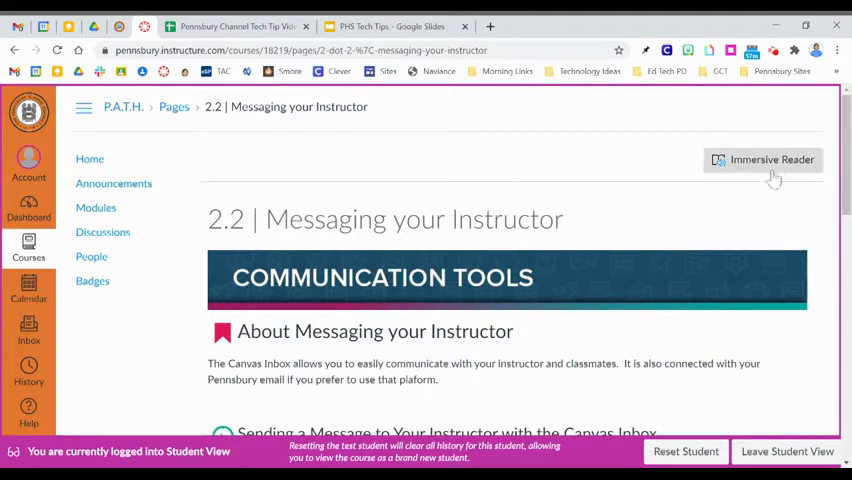
mouse_move(335, 188)
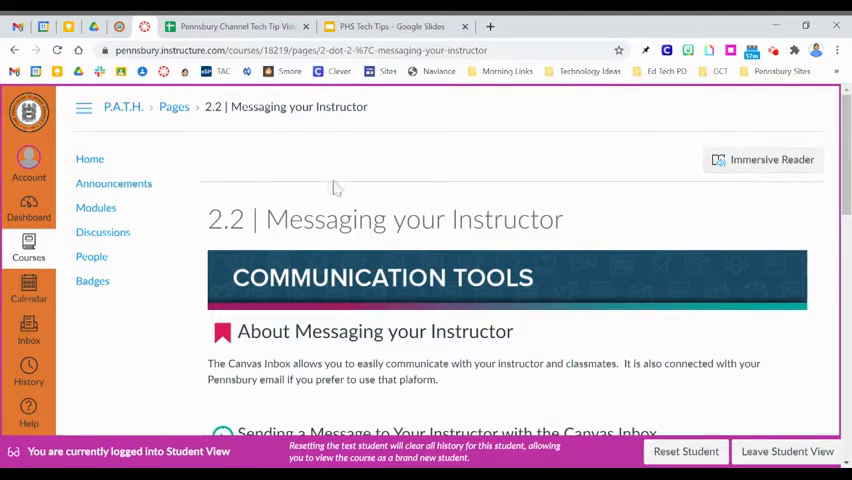
mouse_move(179, 150)
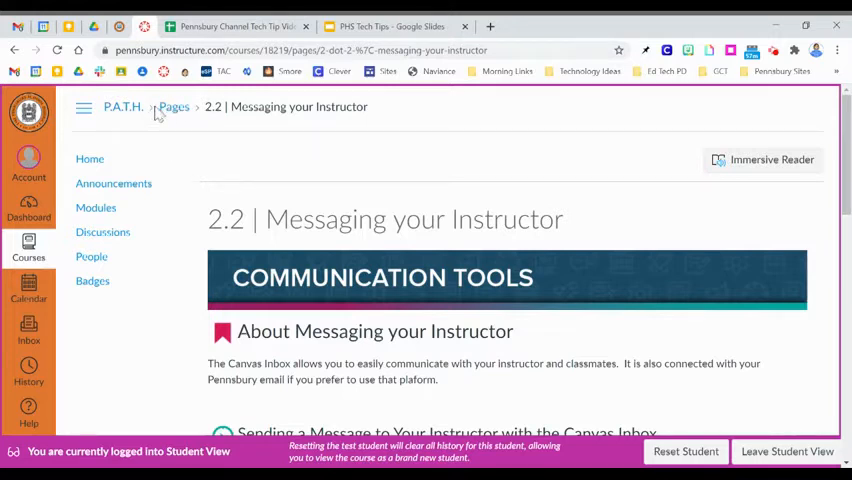
mouse_move(180, 138)
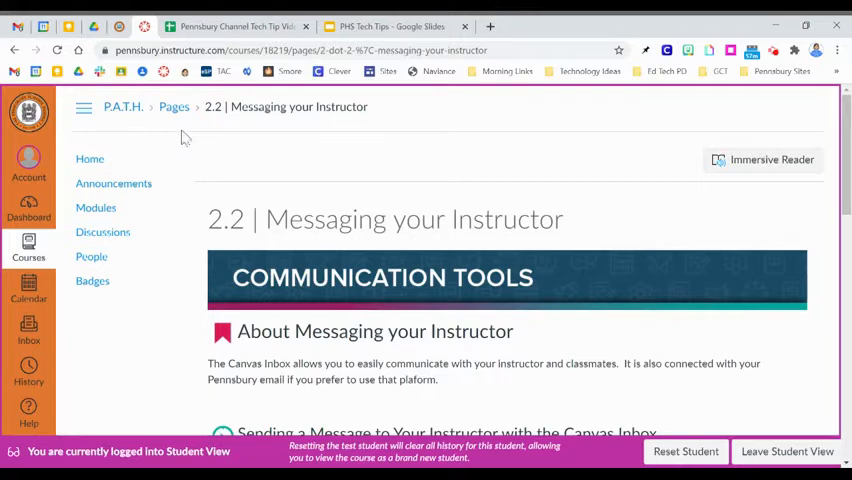
mouse_move(671, 169)
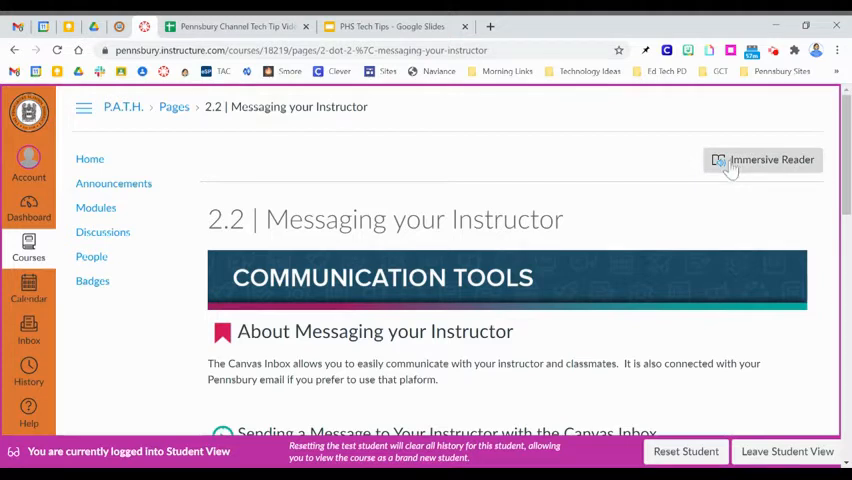
Step: Open the Messaging your Instructor page in Immersive Reader and nudge the Voice Speed slider
click(762, 159)
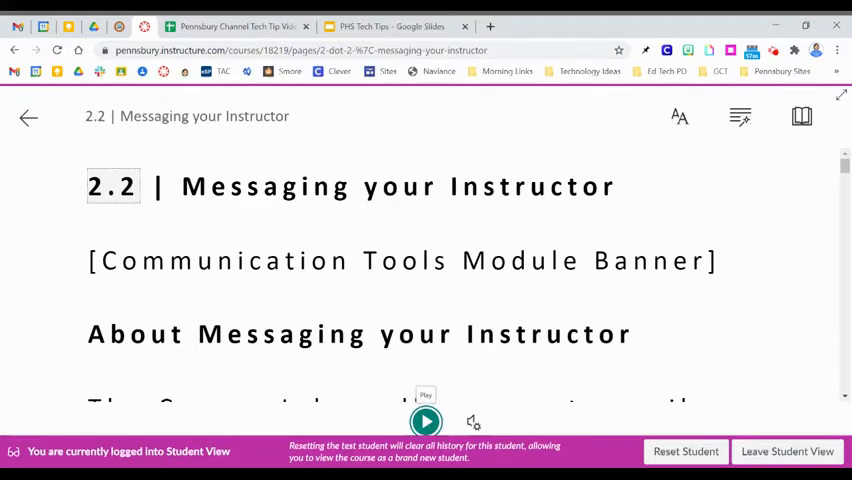
click(472, 421)
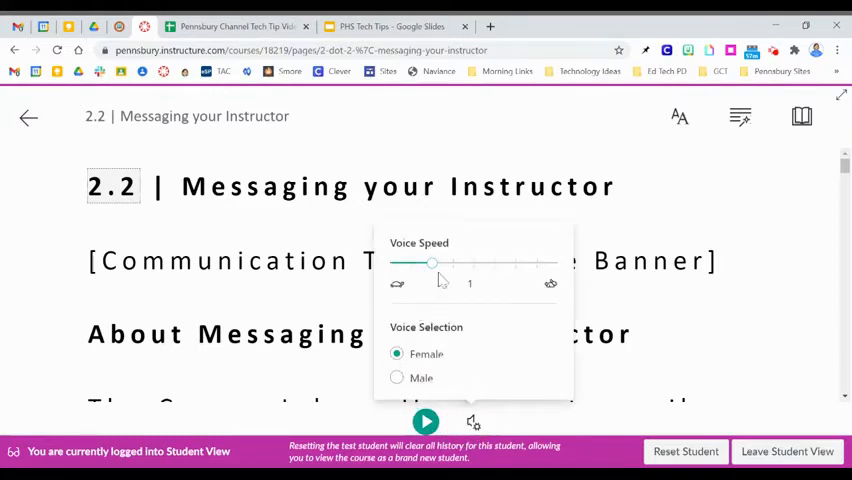
drag(432, 263, 454, 263)
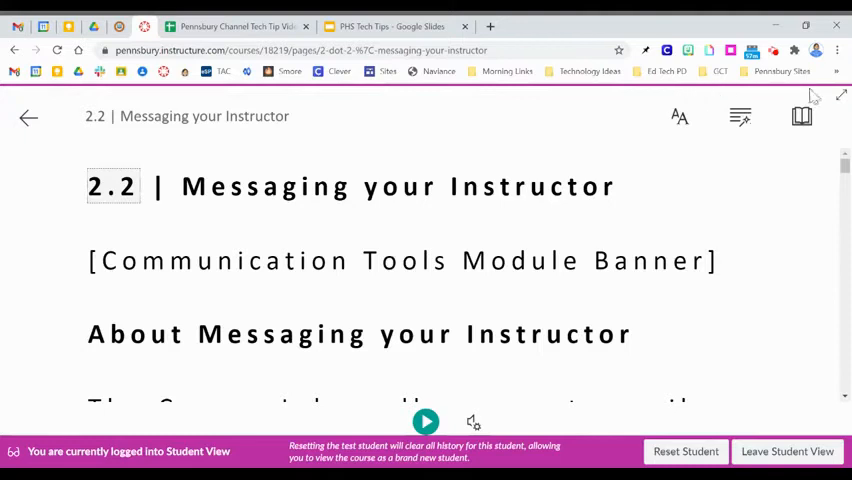
mouse_move(679, 116)
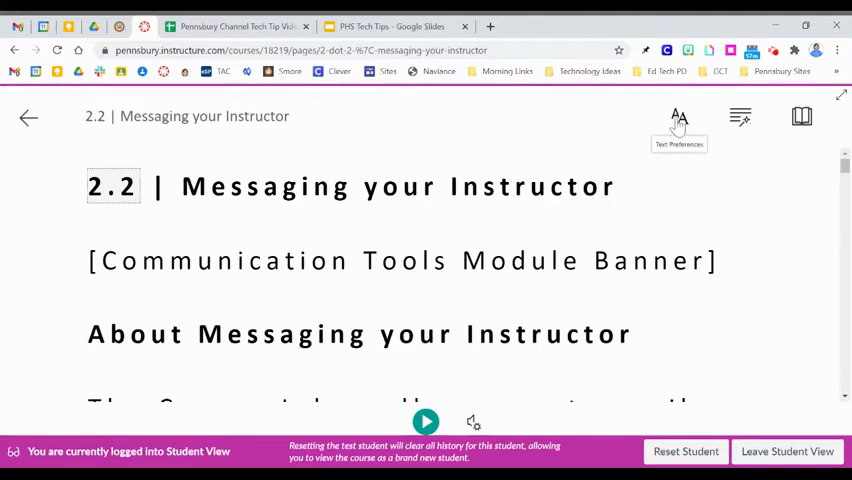
Step: Switch the reader text to Comic Sans and show the syllable and parts-of-speech grammar options
click(679, 117)
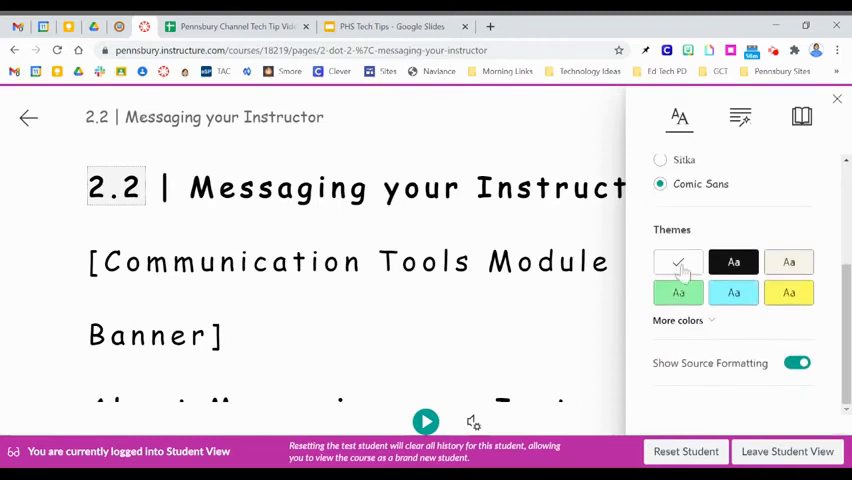
mouse_move(797, 362)
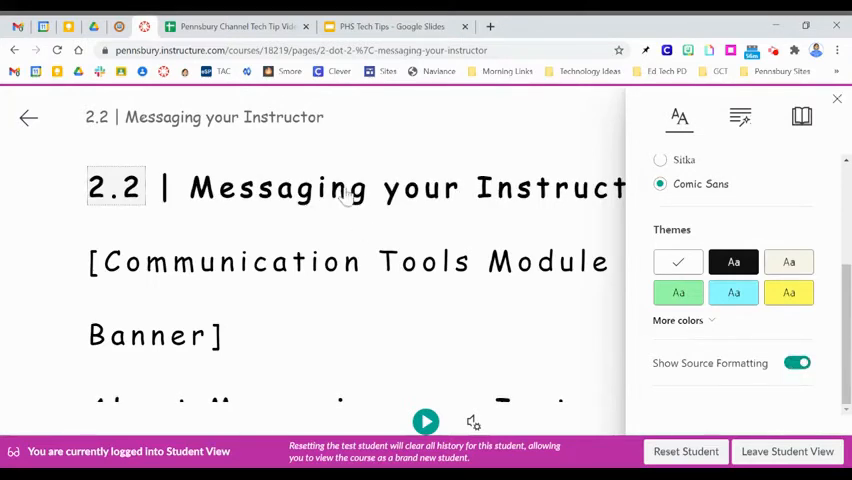
click(797, 363)
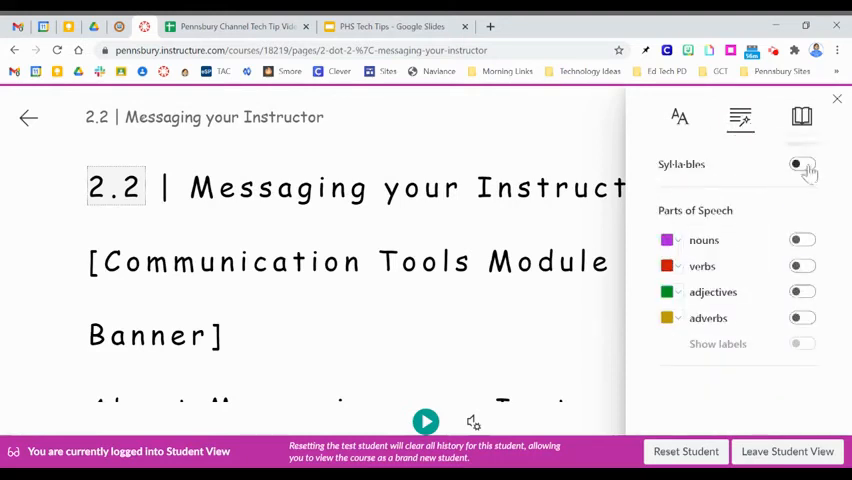
Step: Toggle Syllables on and back off, then bring up the line focus and translate preferences
click(801, 165)
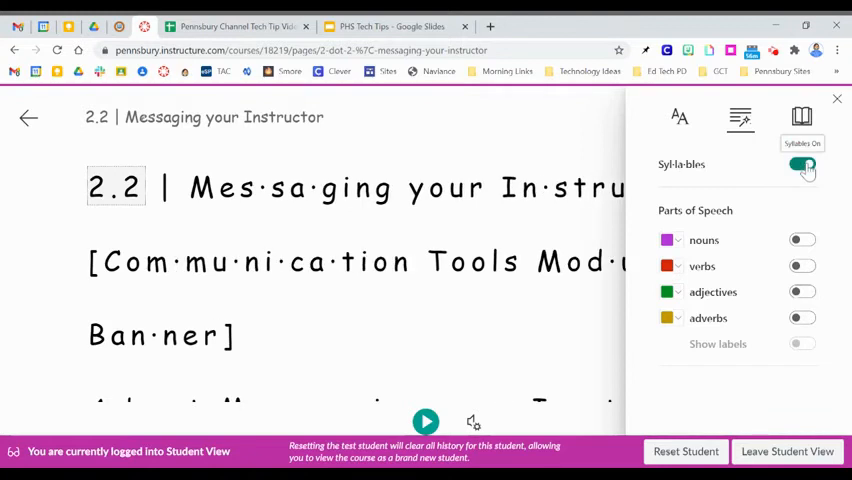
click(802, 164)
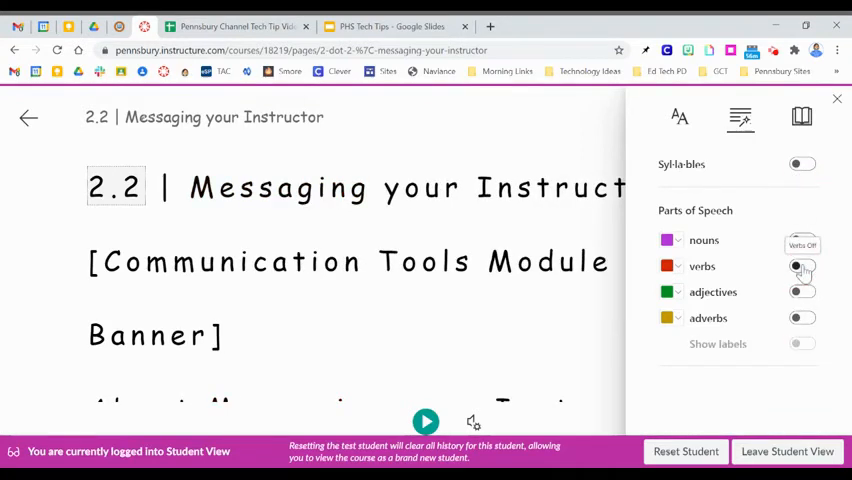
click(801, 117)
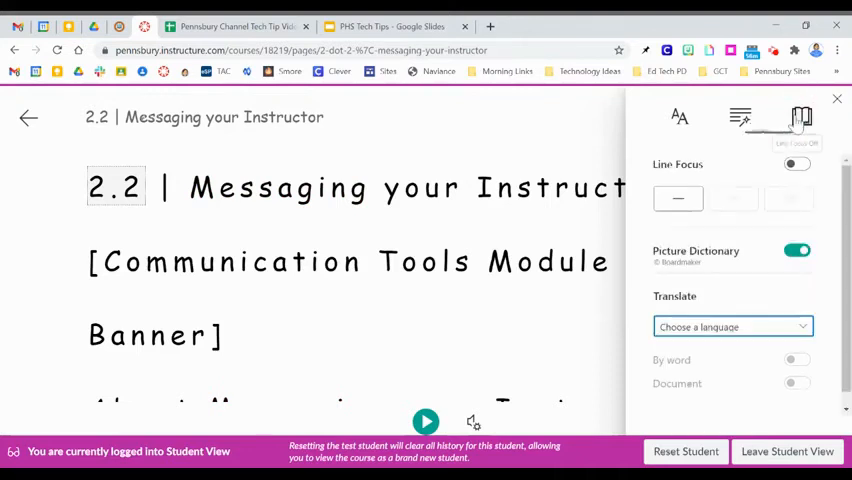
Step: Enable one-line Line Focus and close the reading preferences panel
click(797, 164)
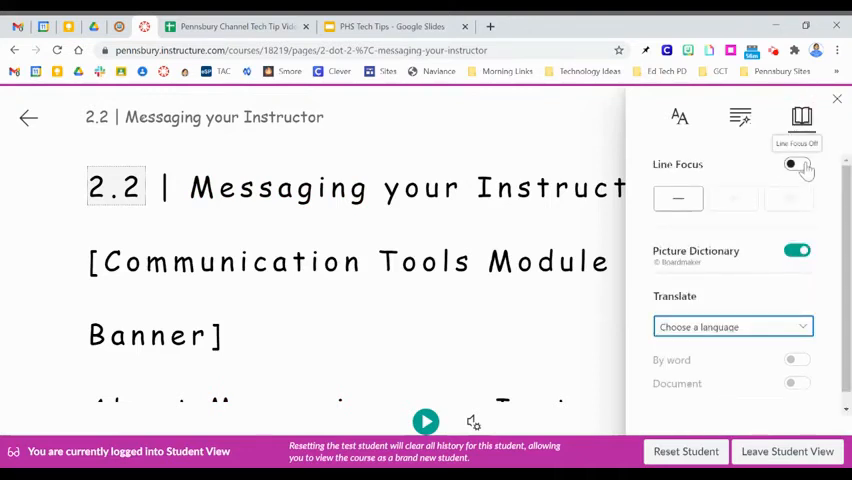
click(797, 163)
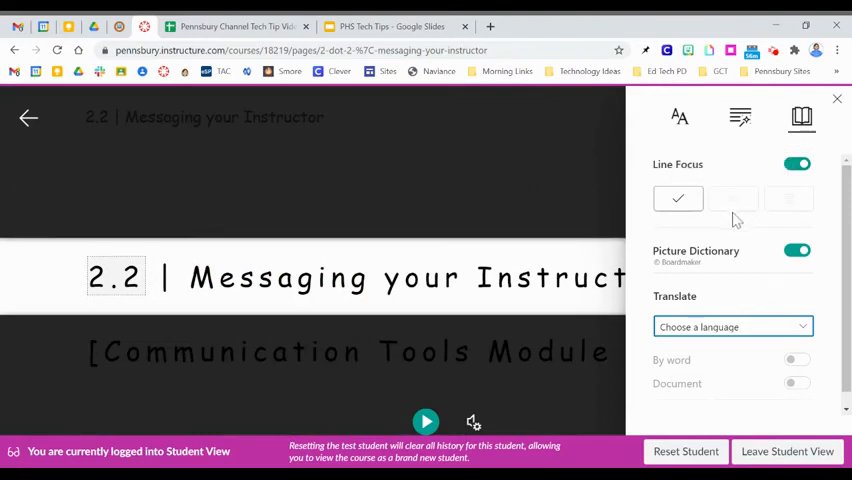
mouse_move(733, 198)
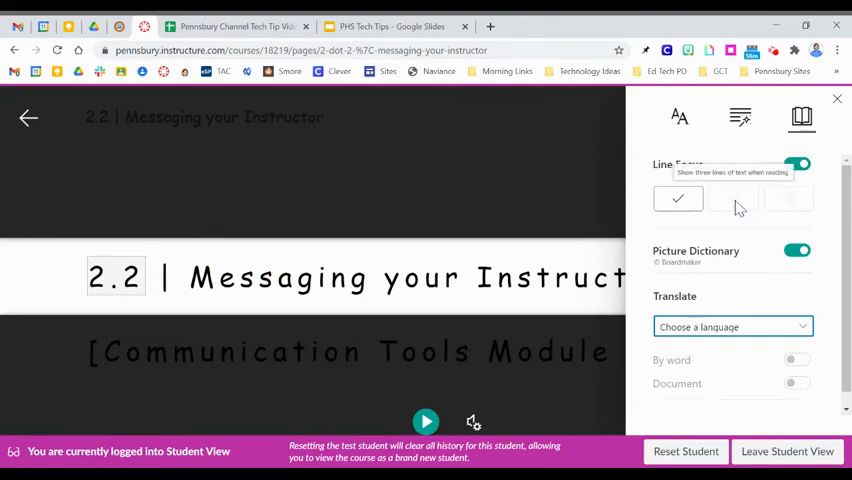
mouse_move(600, 221)
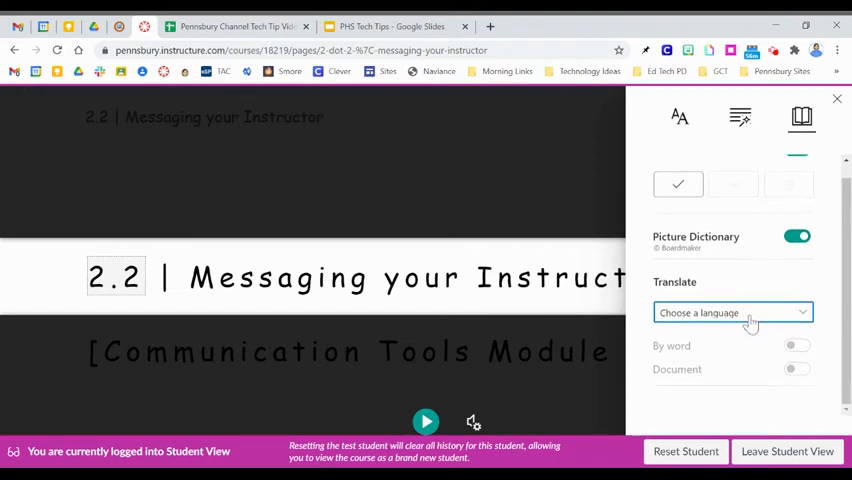
mouse_move(753, 391)
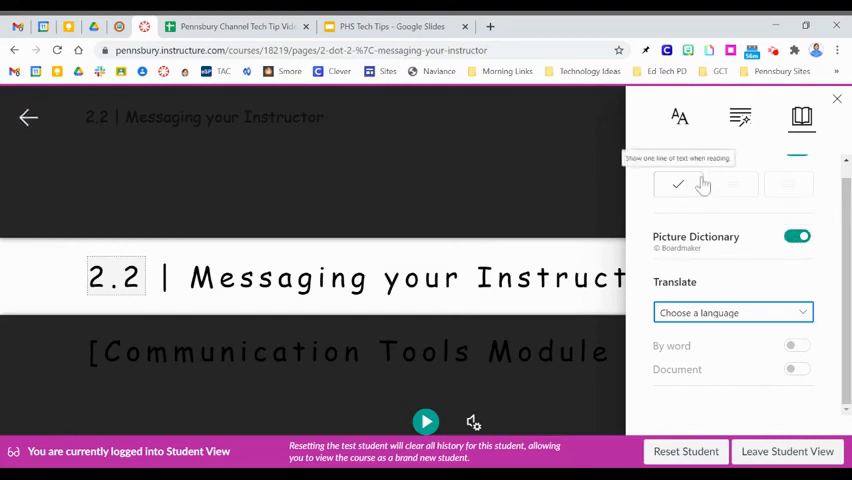
mouse_move(835, 108)
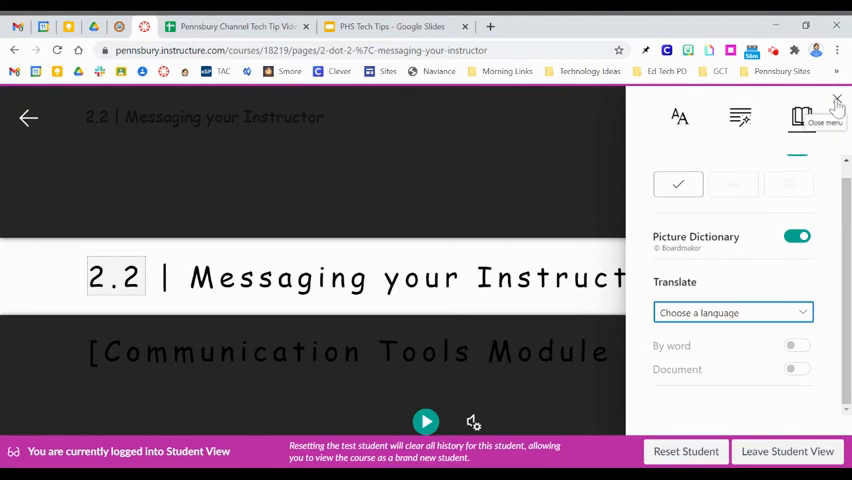
click(837, 101)
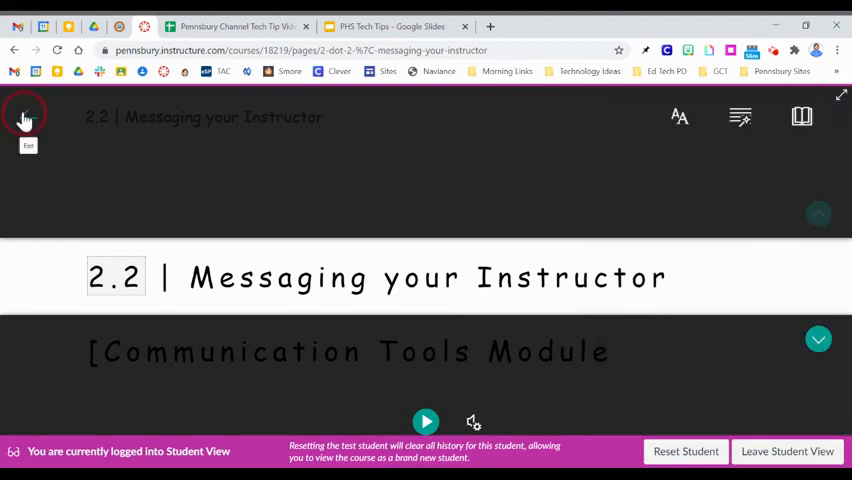